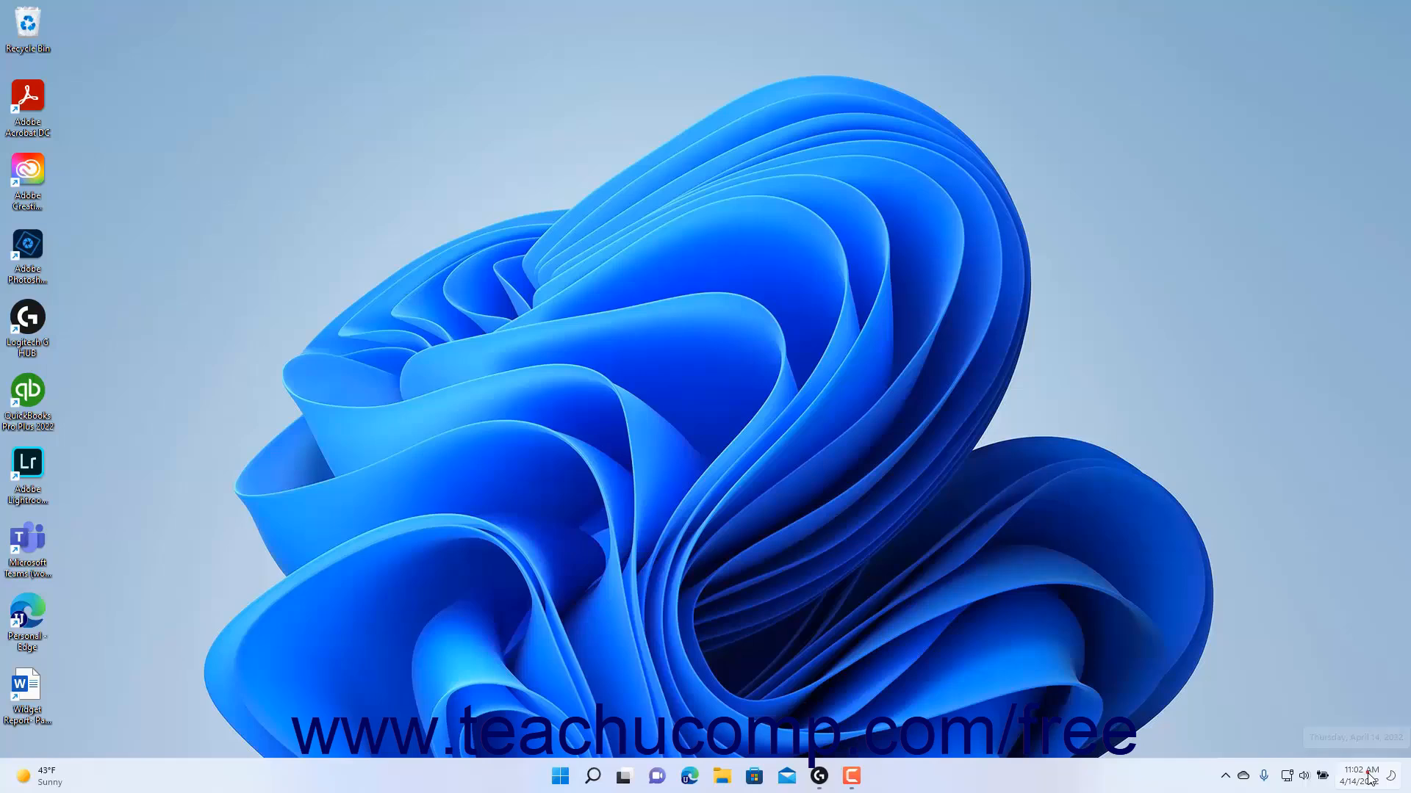
Bring up the notification center with recent notifications above the April 2022 calendar
left_click(1353, 776)
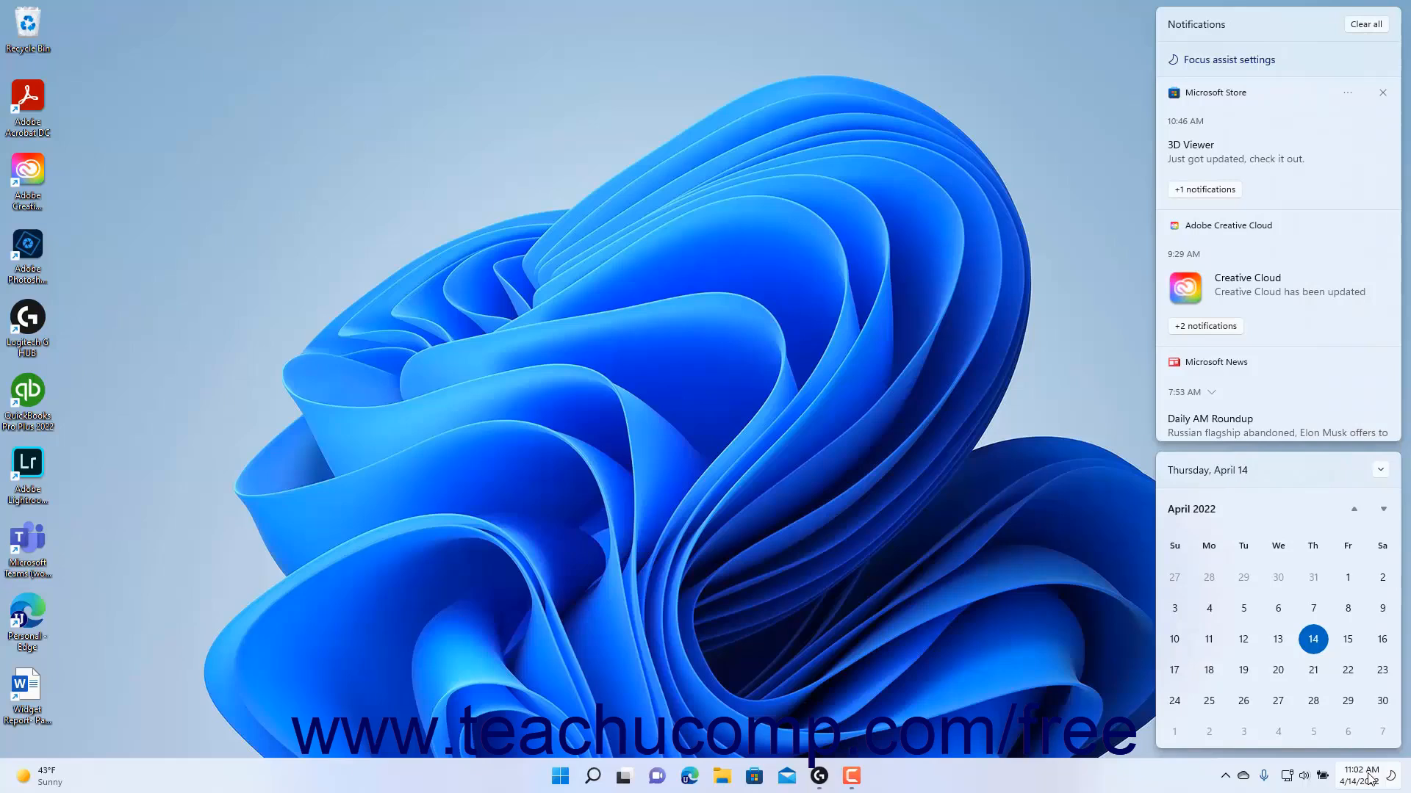
mouse_move(1336, 635)
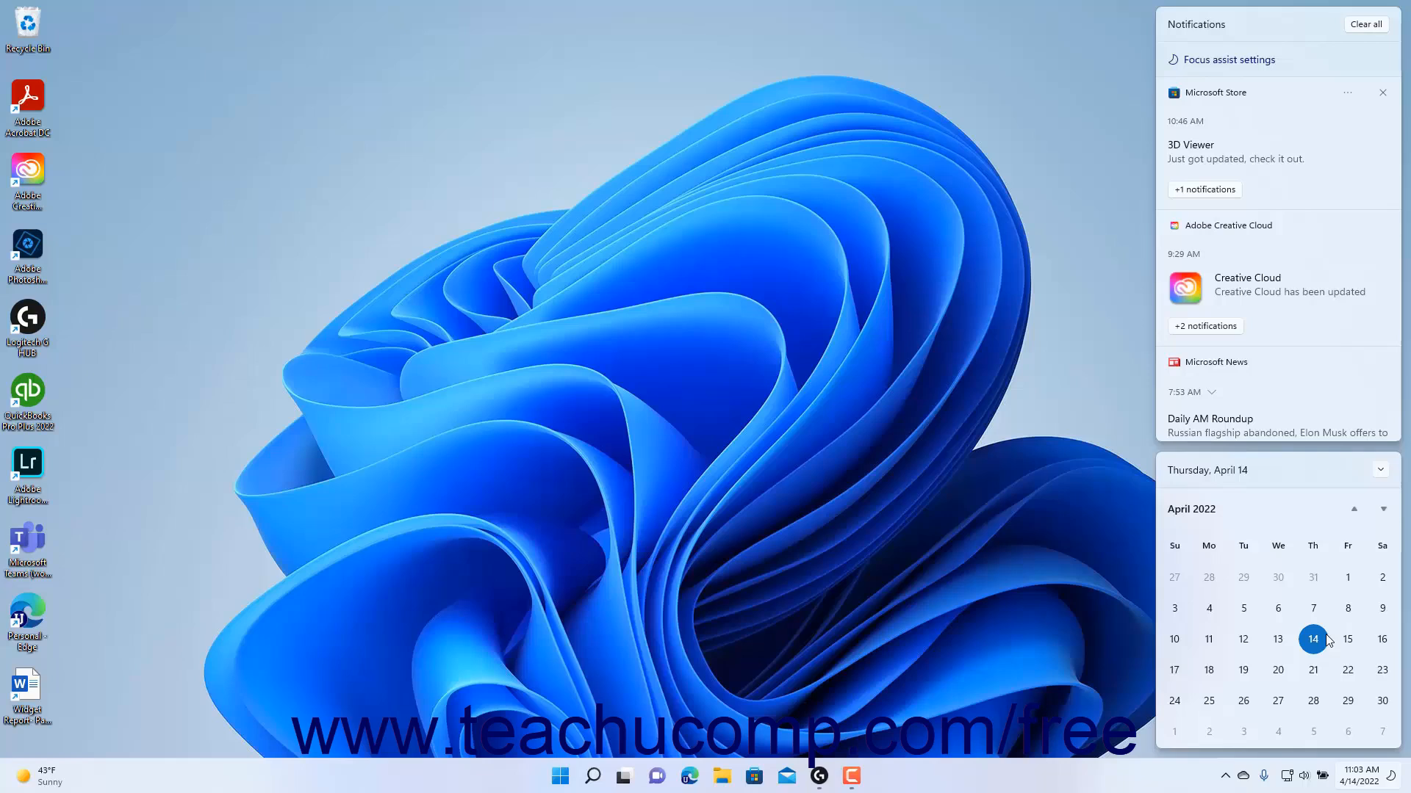
mouse_move(1287, 193)
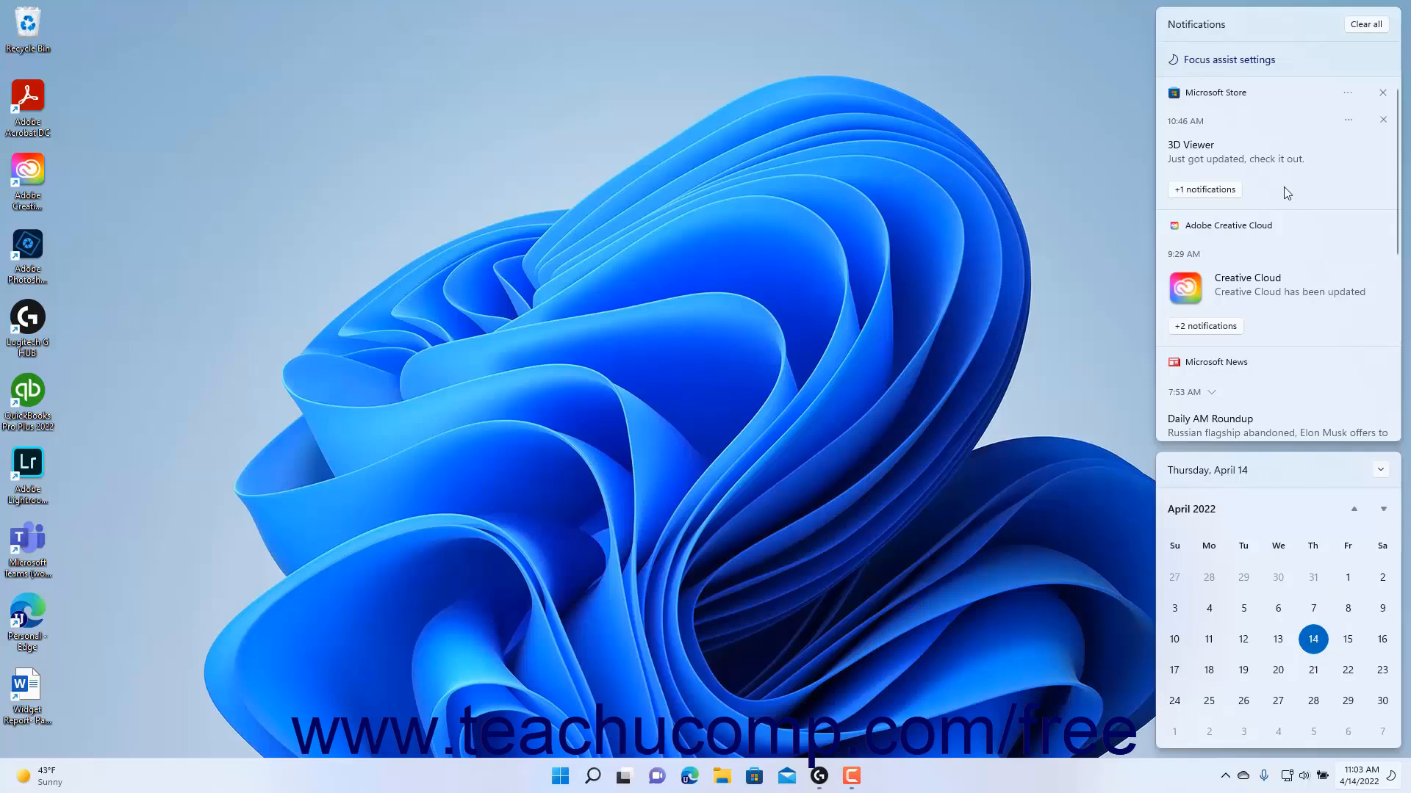
mouse_move(1275, 317)
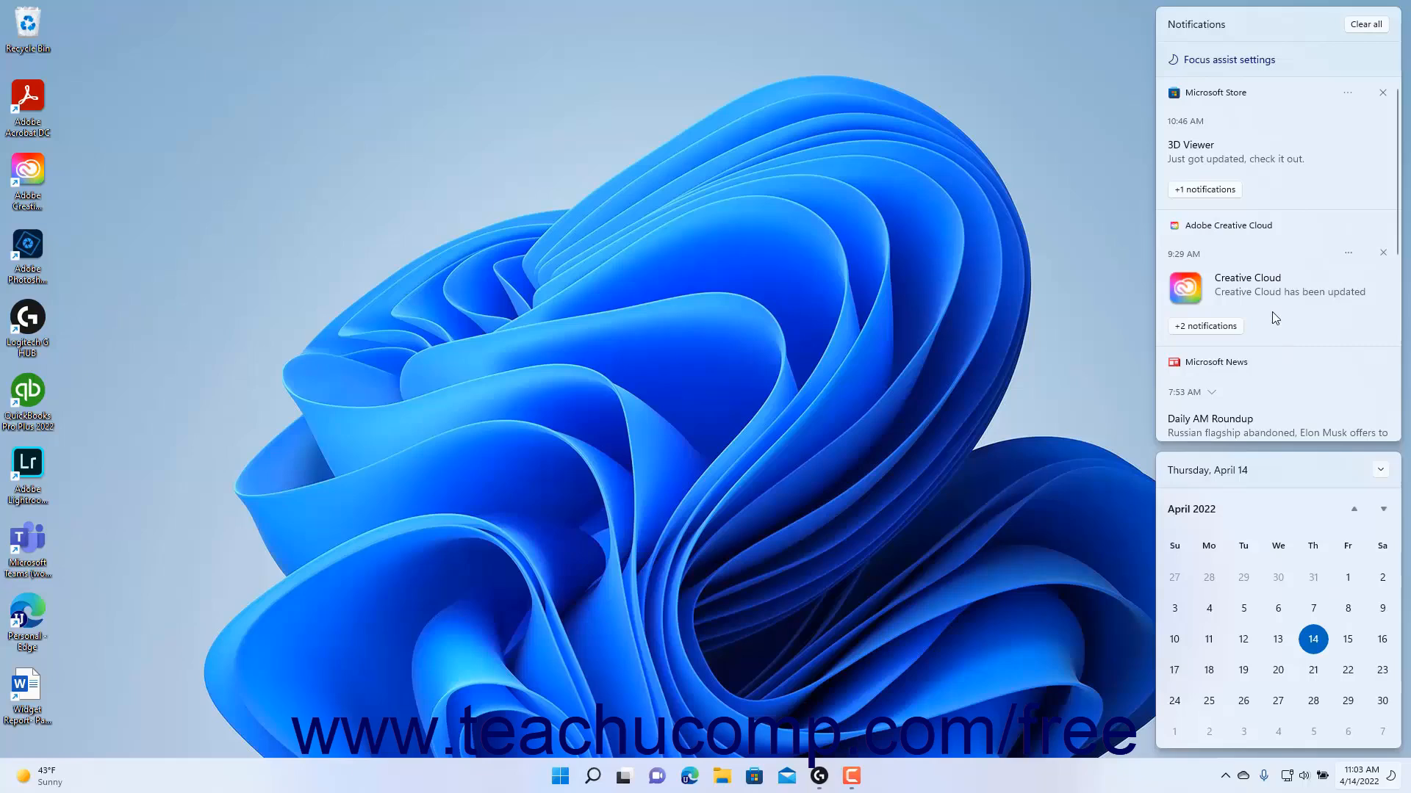
mouse_move(1278, 321)
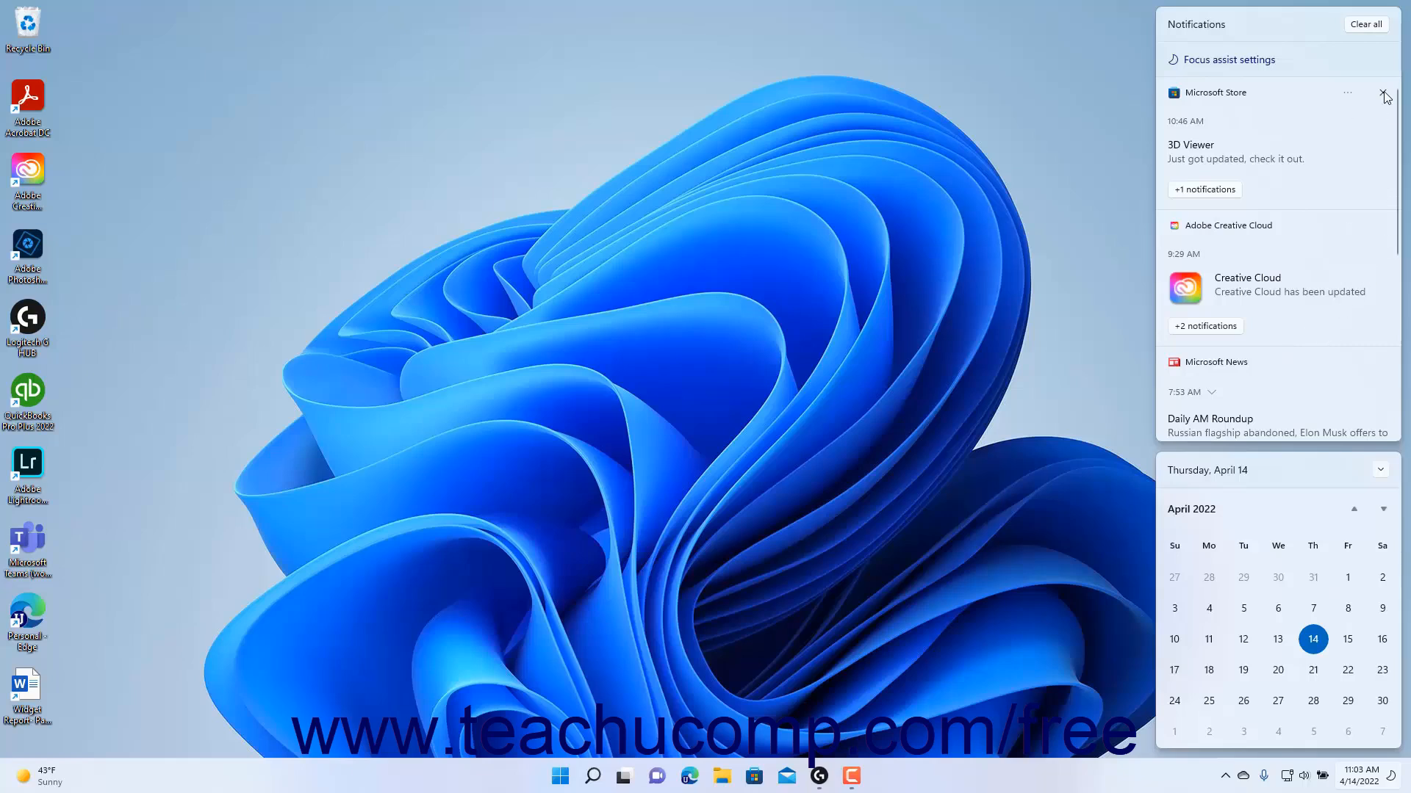
Dismiss the notification center so only the desktop and taskbar remain
left_click(1384, 97)
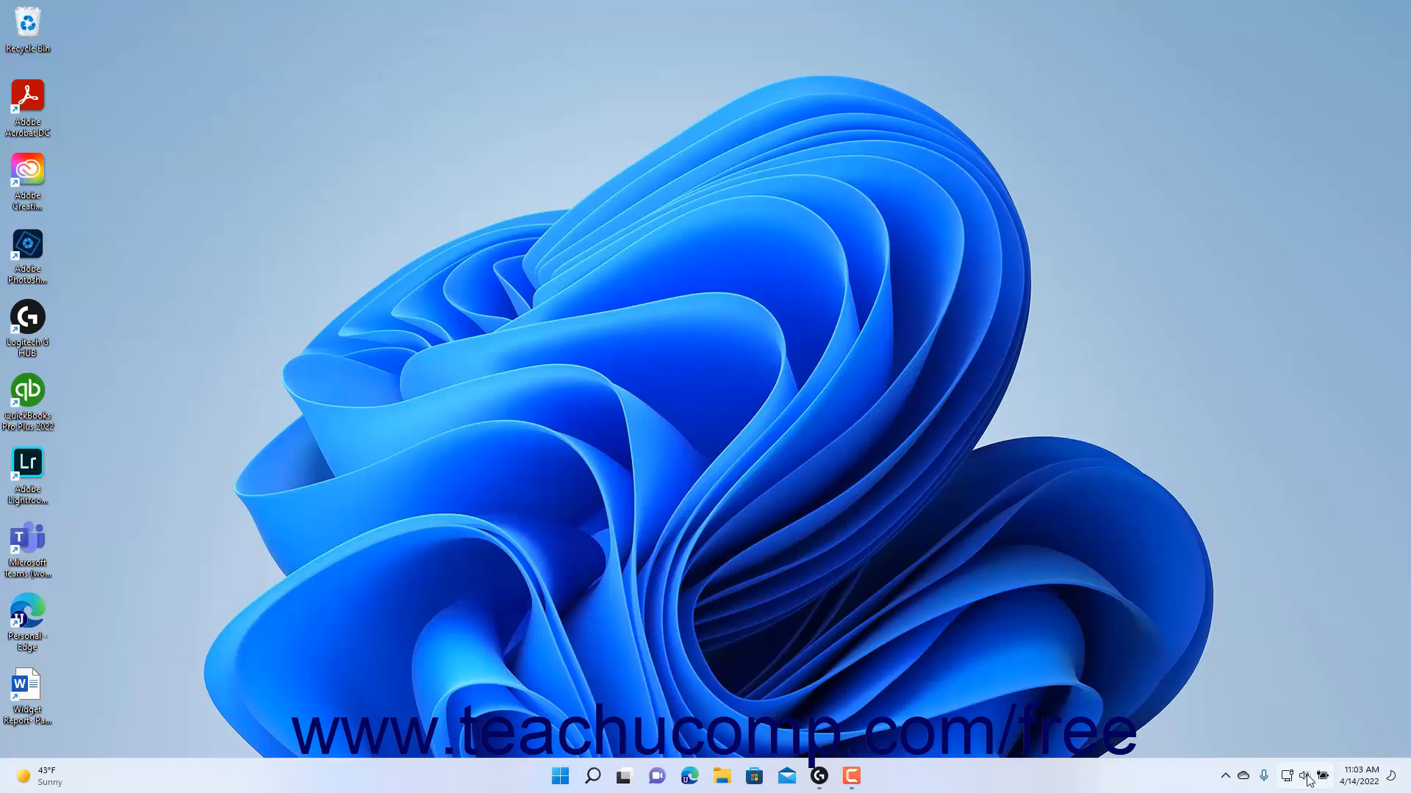
mouse_move(1304, 776)
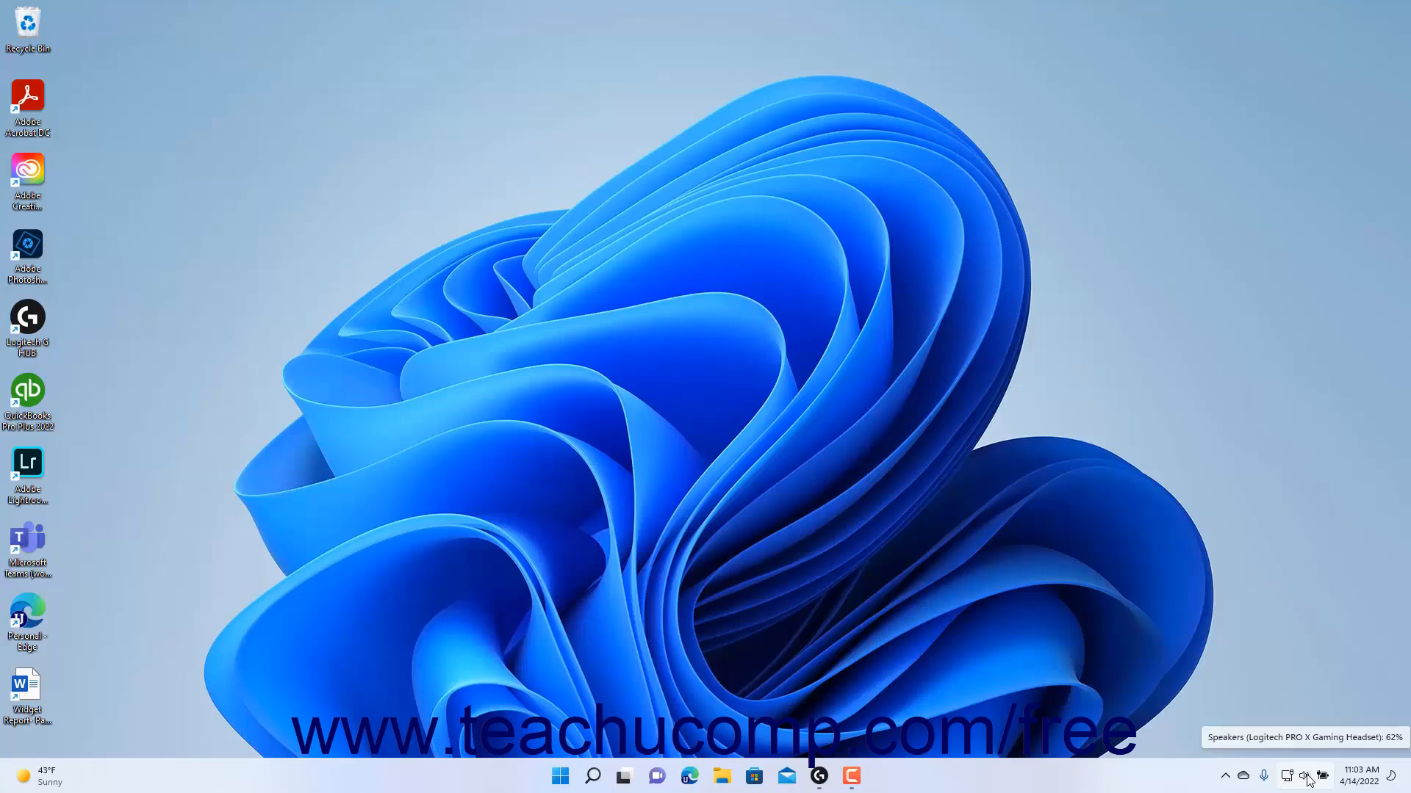
Show Quick Settings and toggle Airplane mode on then off, restoring Wi-Fi and Bluetooth
left_click(1306, 776)
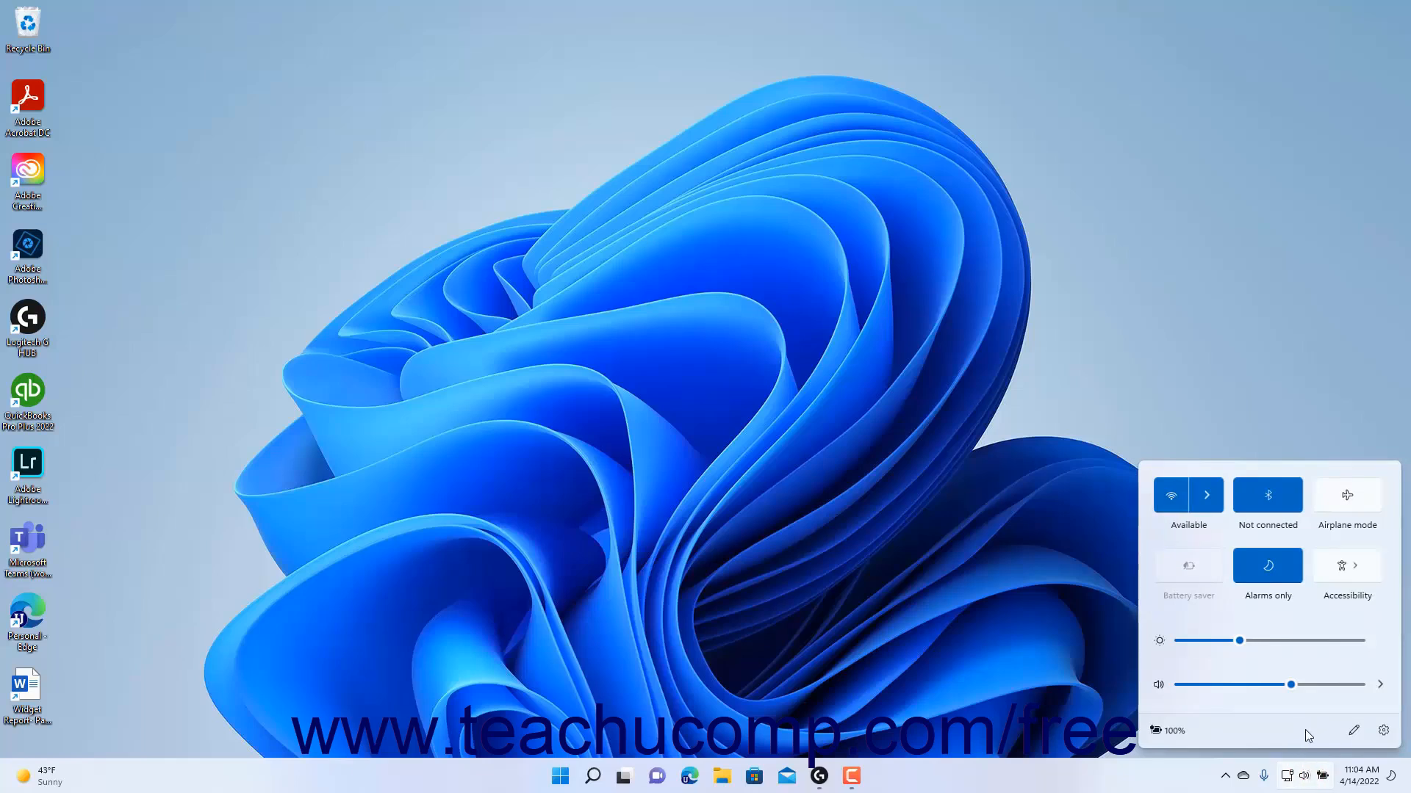
mouse_move(1351, 504)
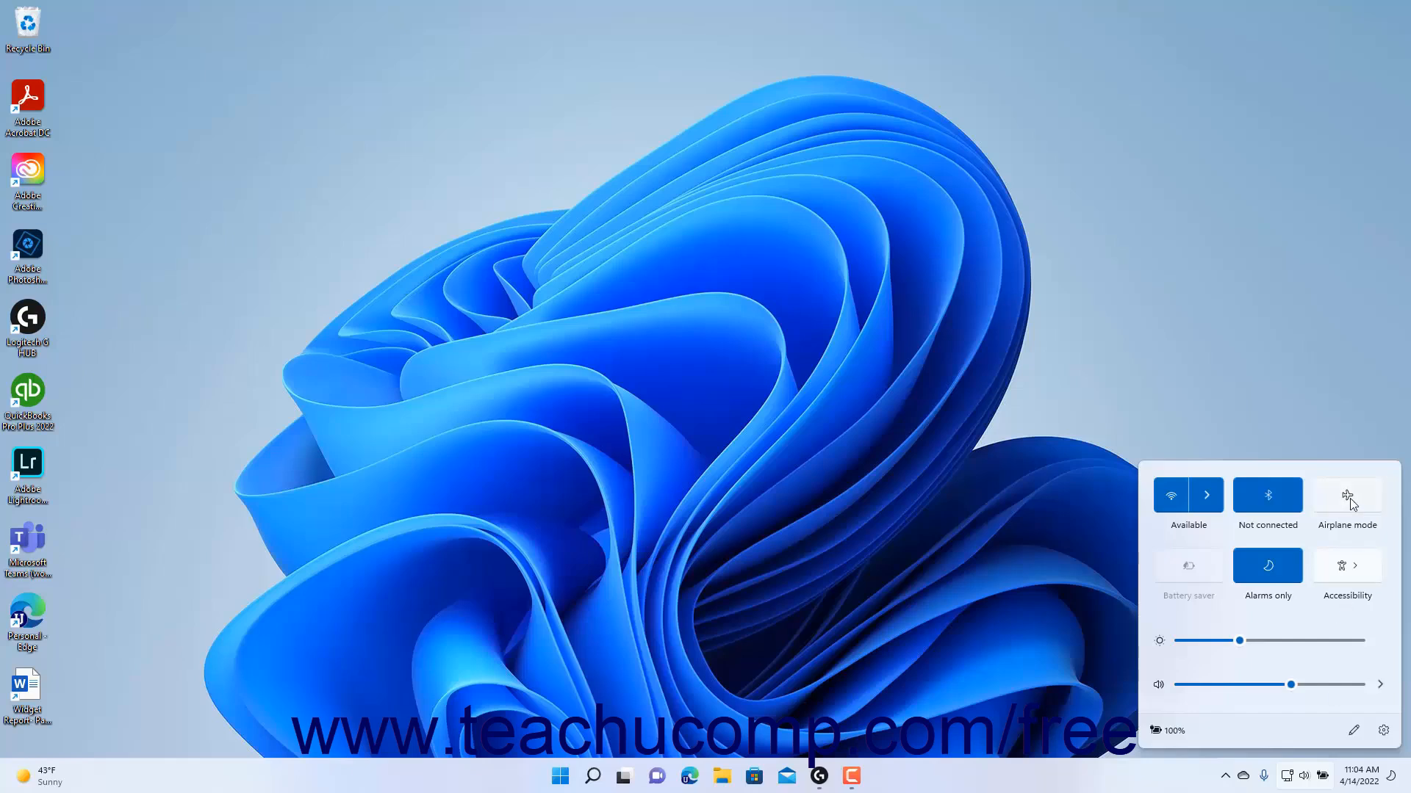
left_click(1348, 495)
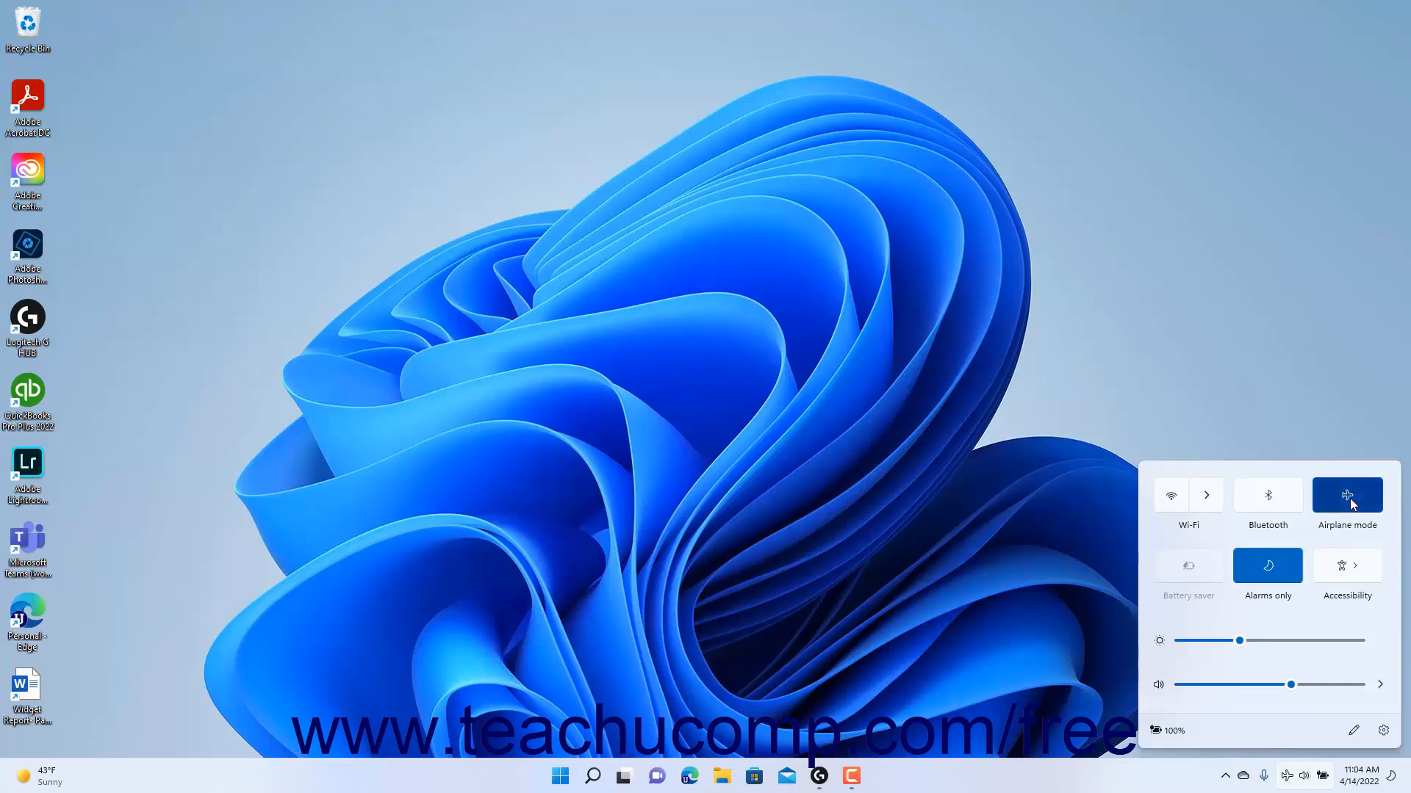
left_click(1348, 496)
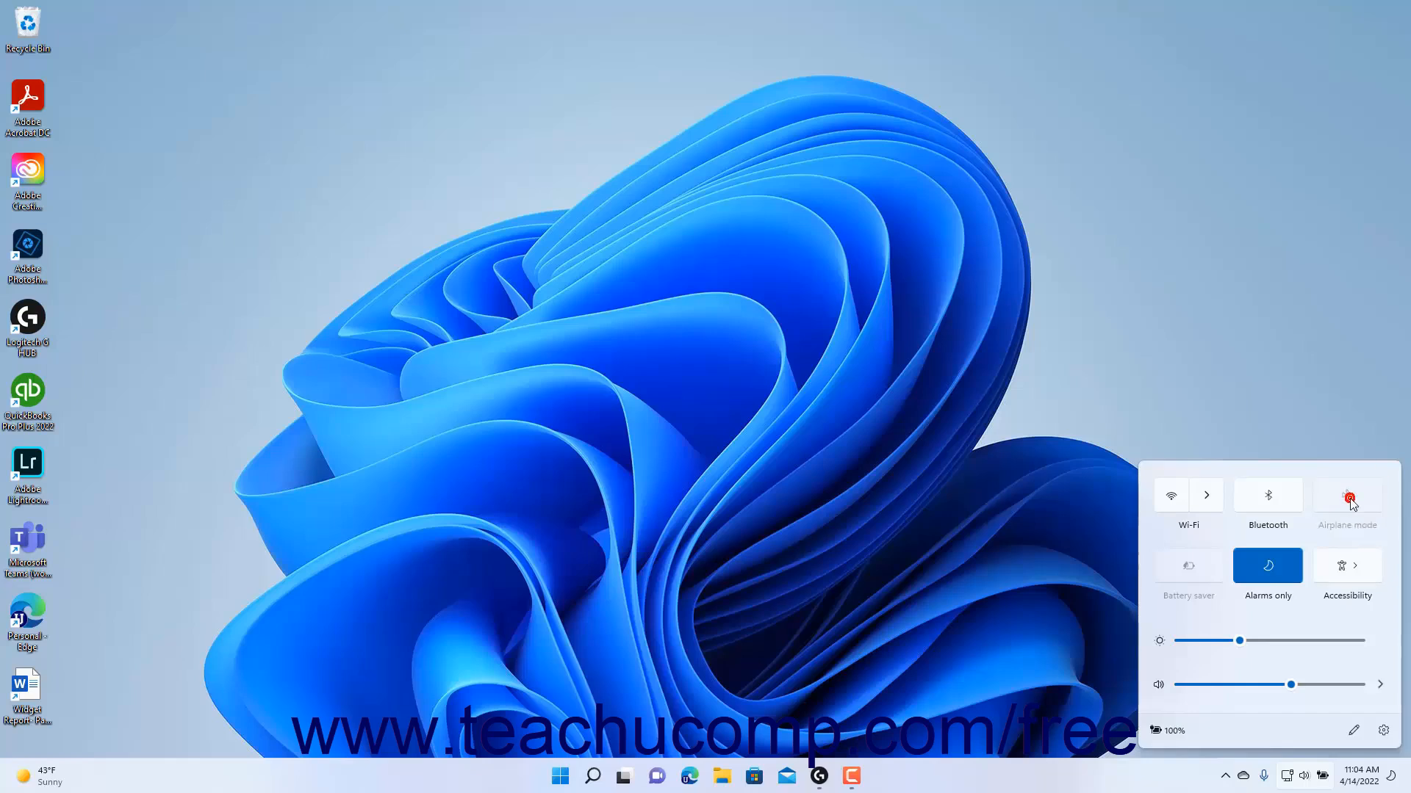
left_click(1347, 495)
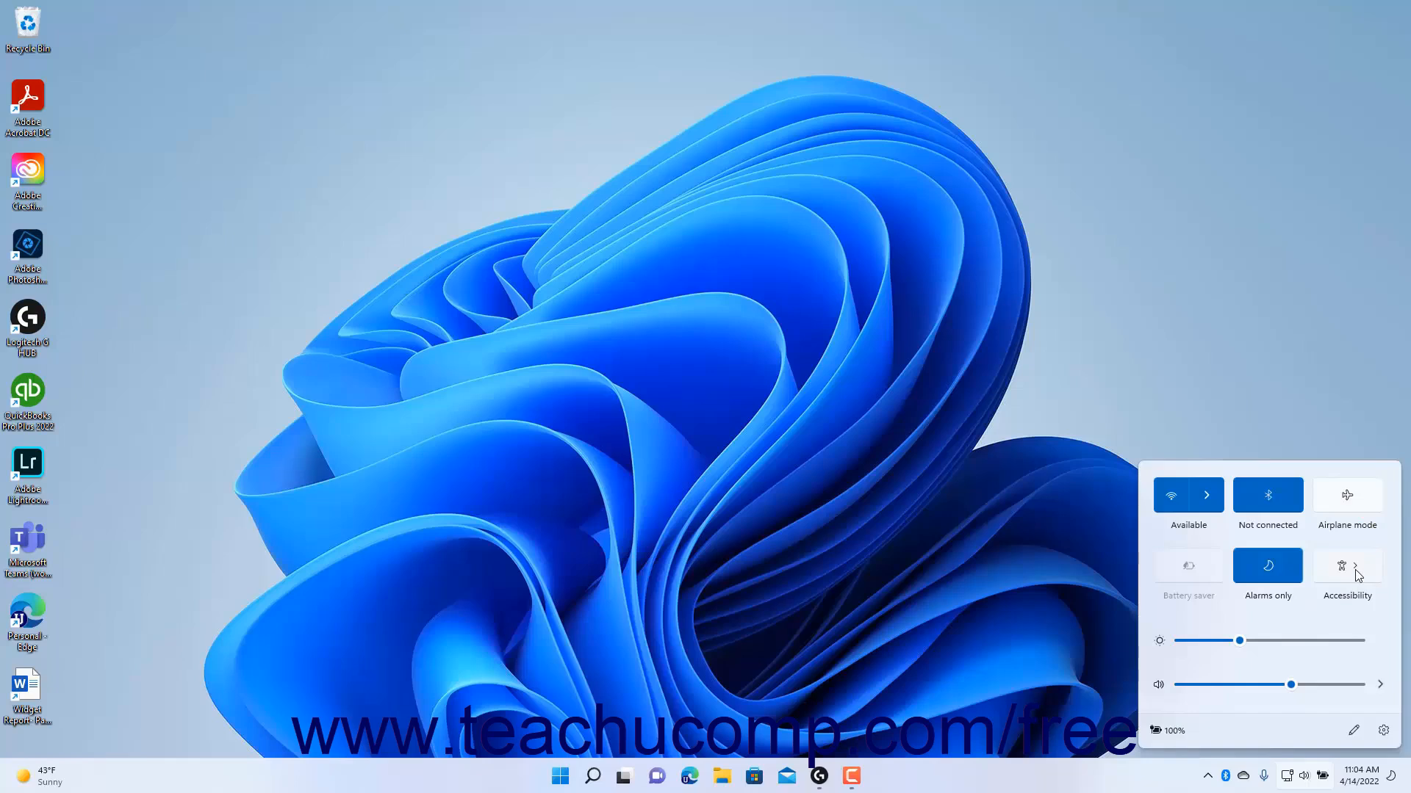
left_click(1348, 571)
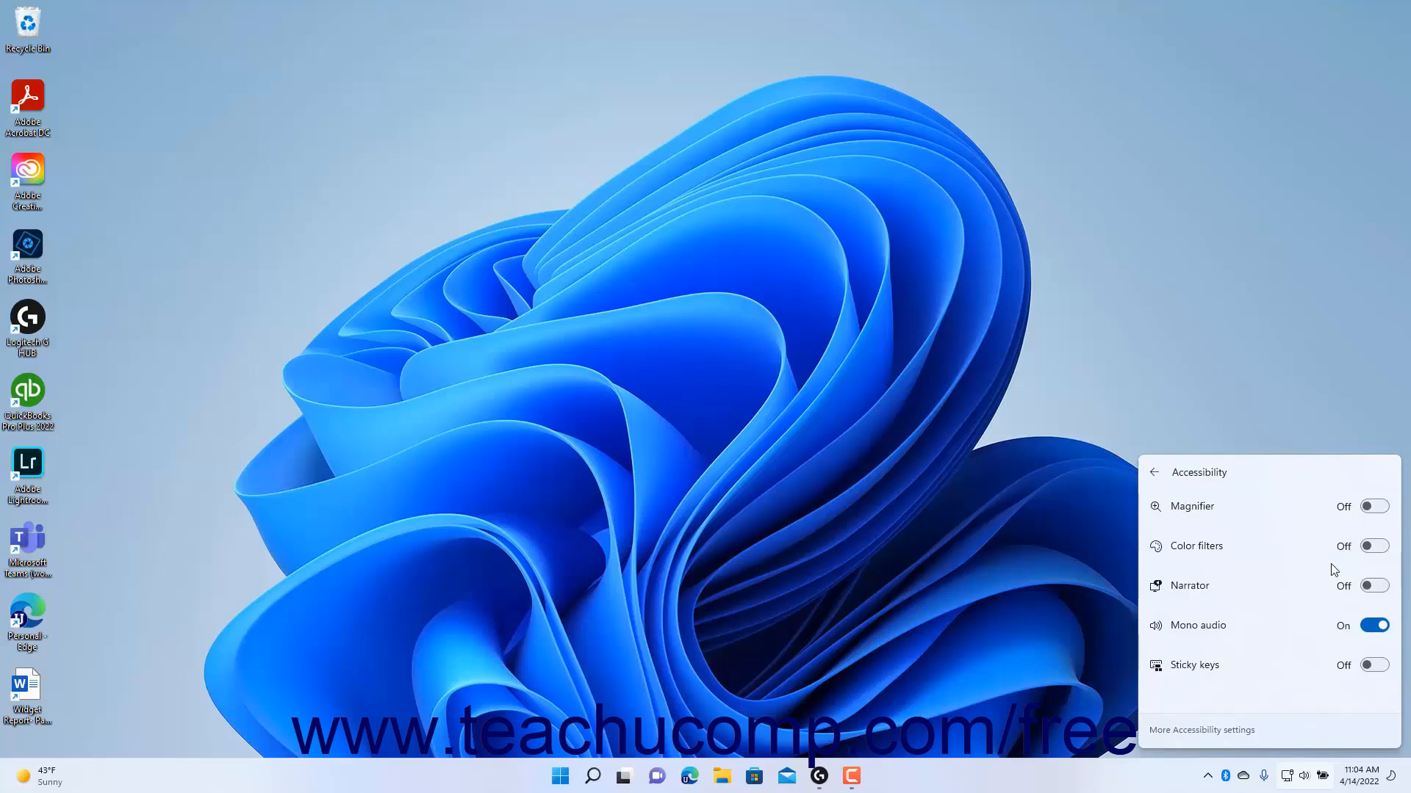
mouse_move(1160, 483)
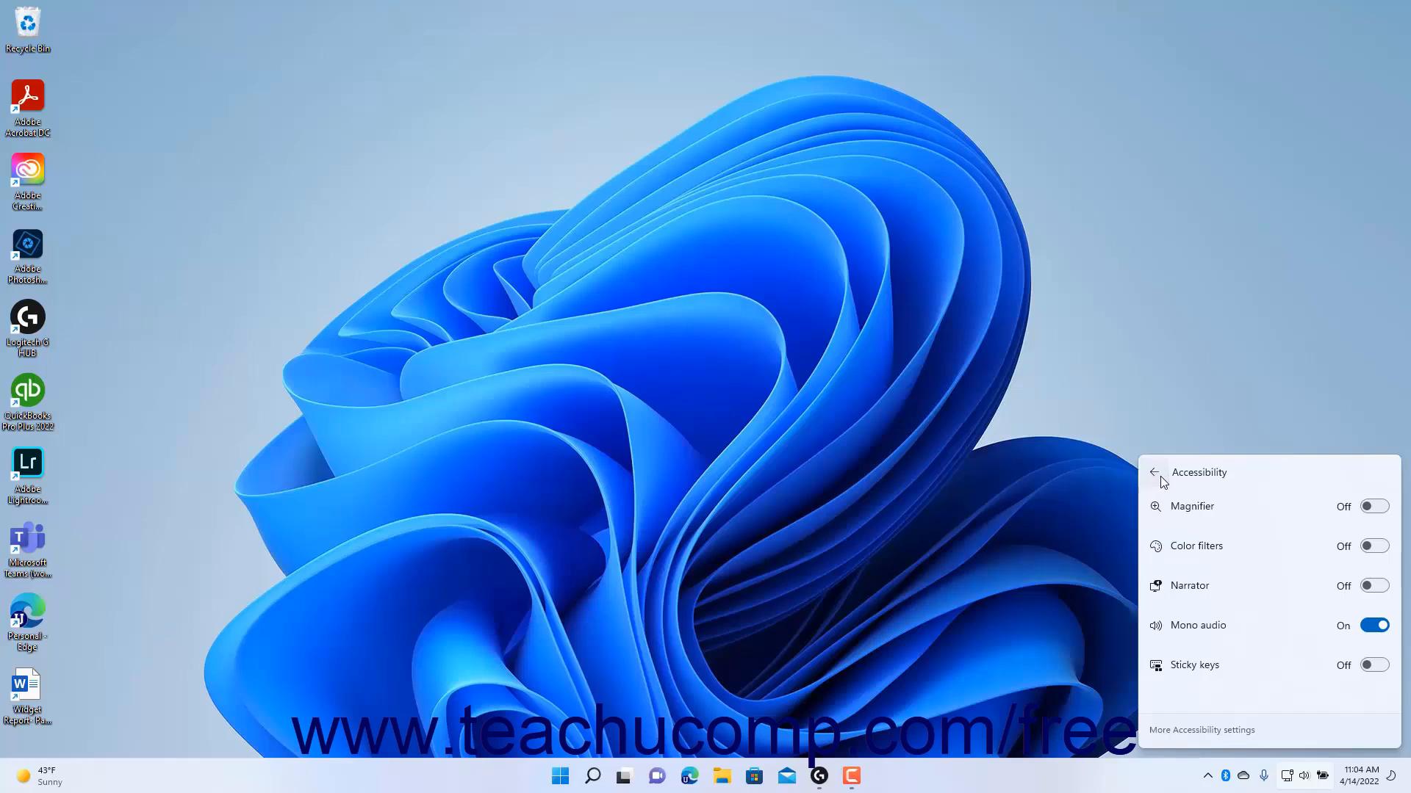
left_click(1154, 472)
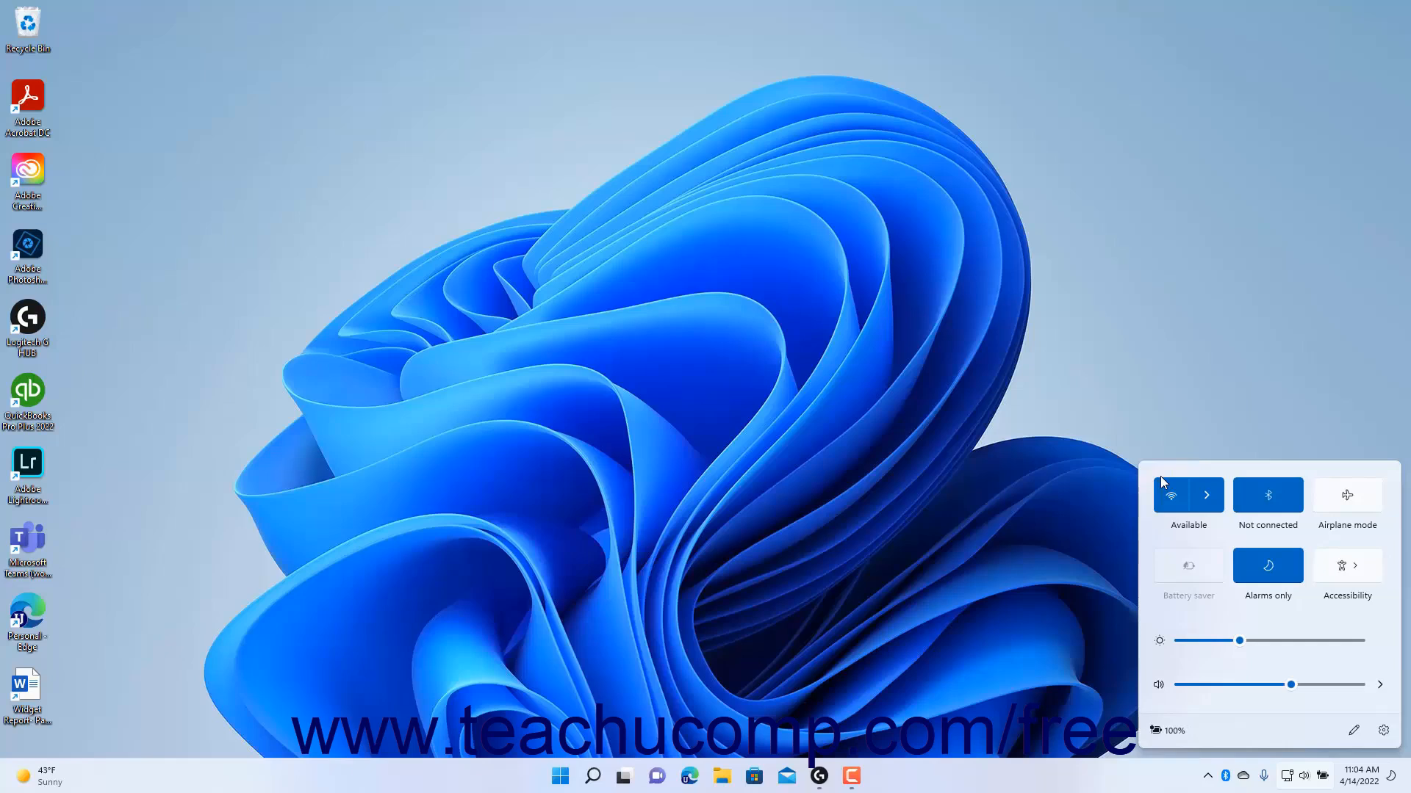
mouse_move(1304, 620)
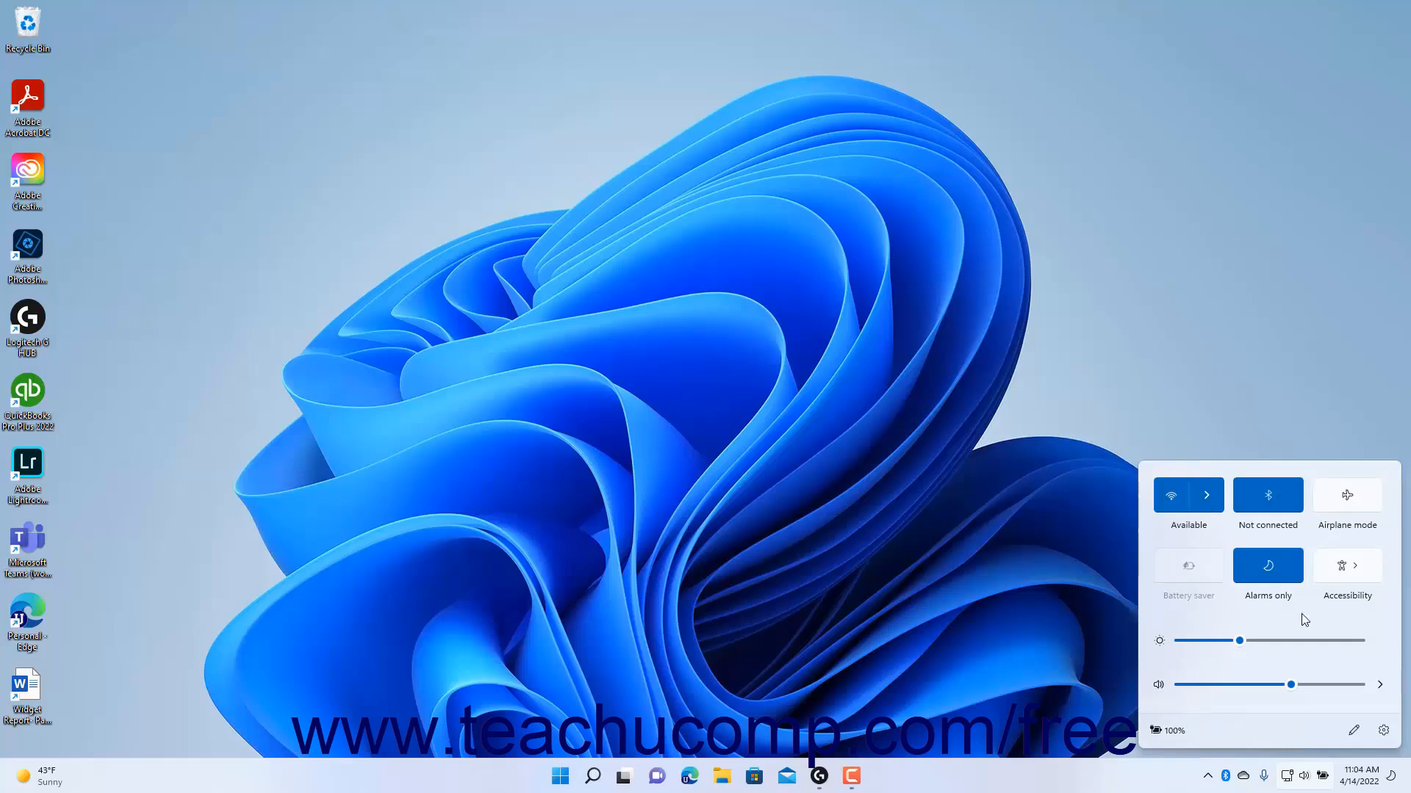
mouse_move(1352, 730)
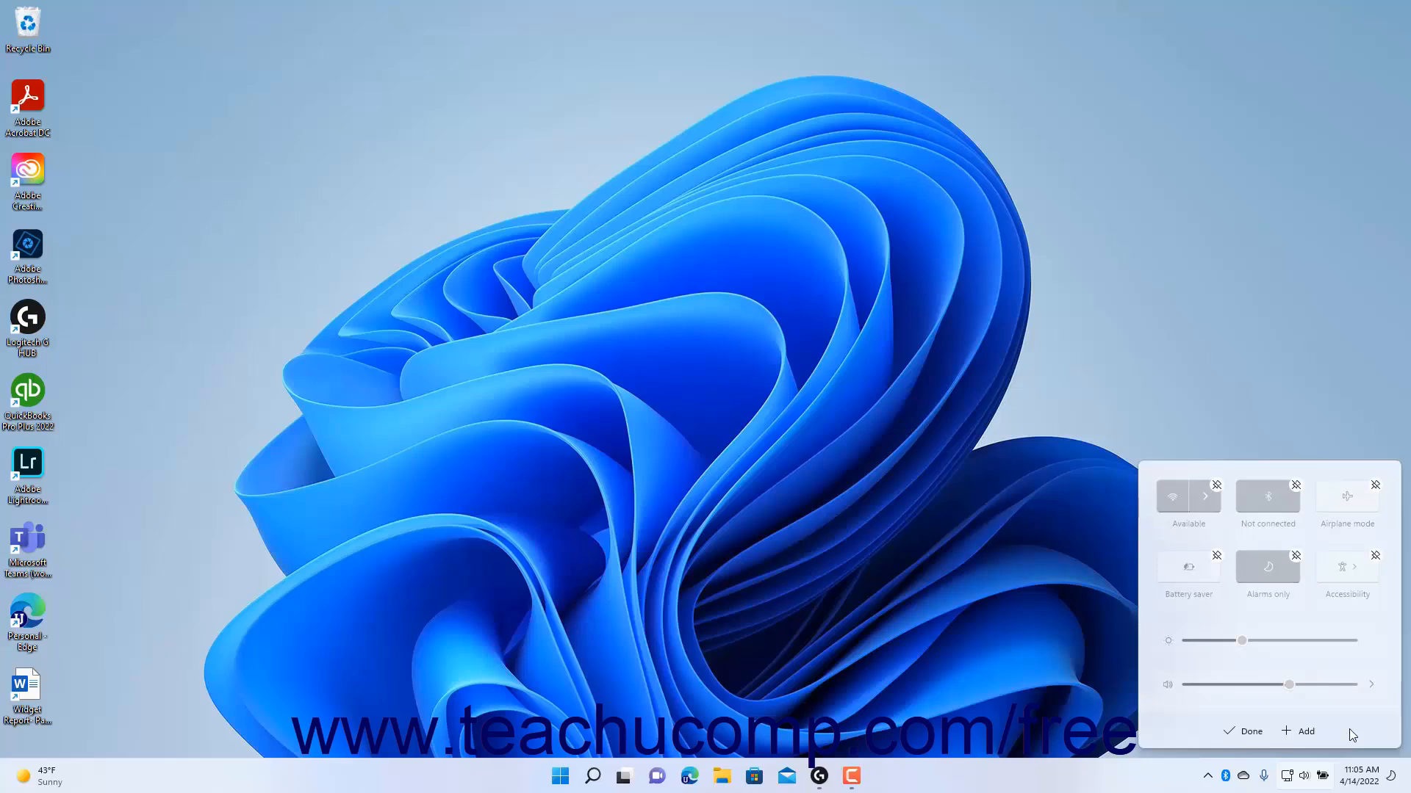
mouse_move(1358, 632)
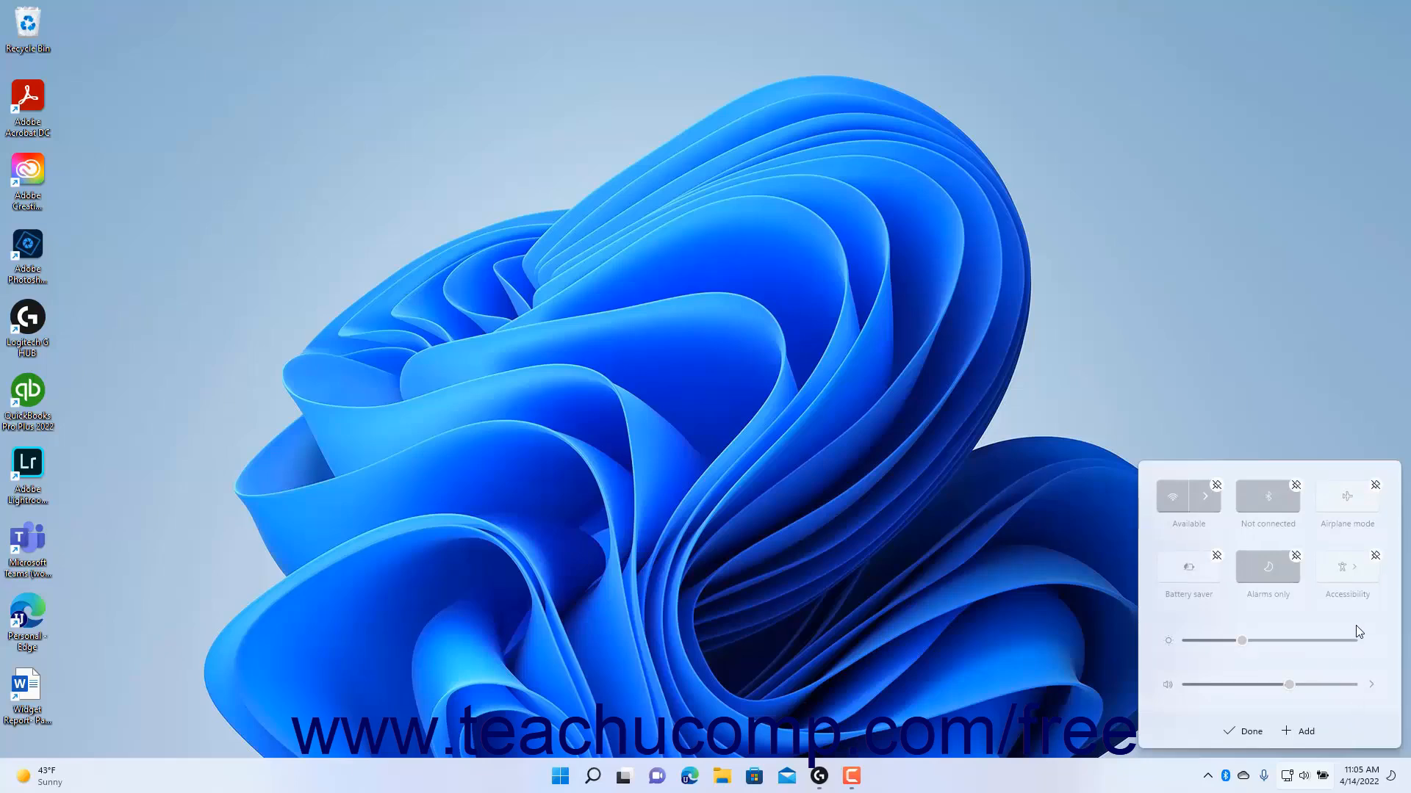
mouse_move(1377, 565)
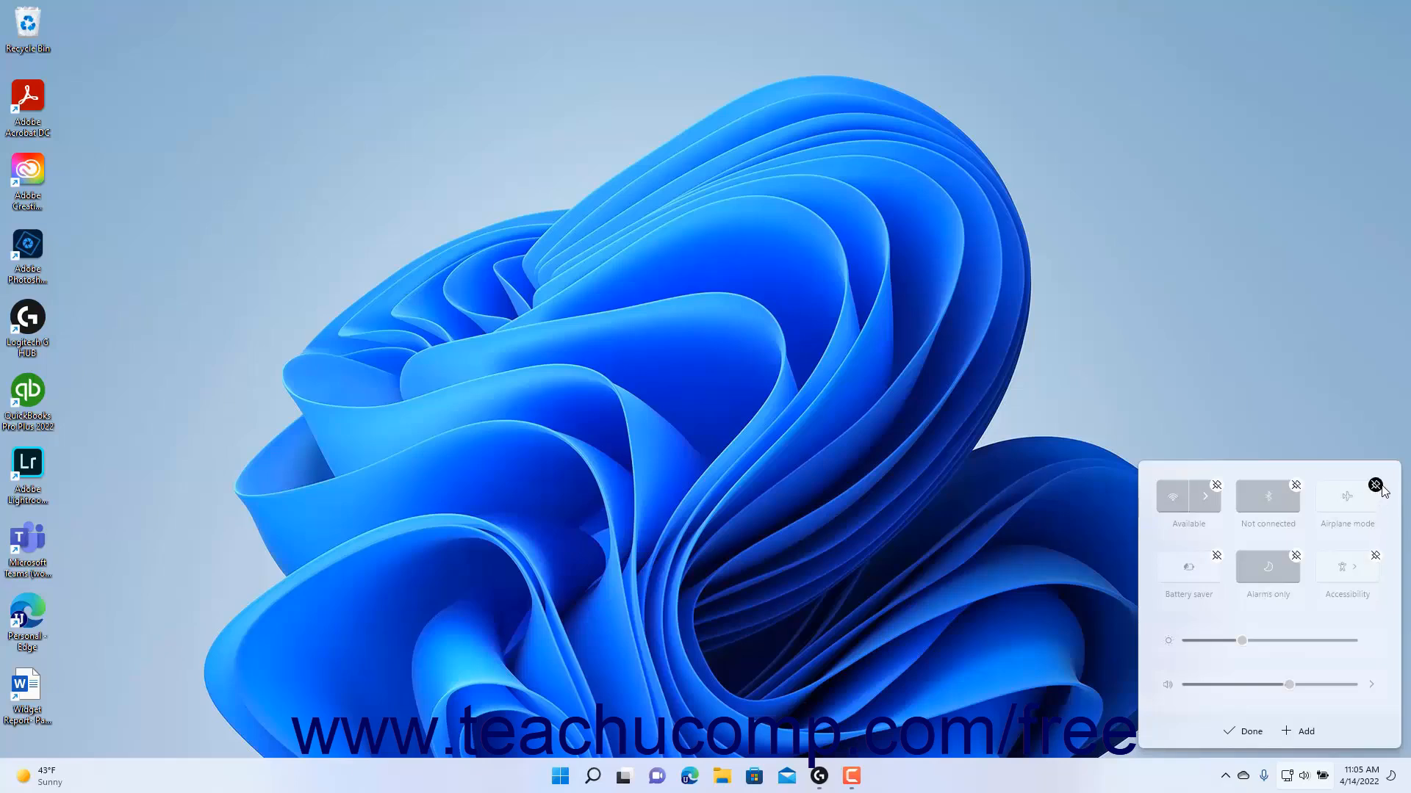
Unpin the Airplane mode tile from the Quick Settings grid in edit mode
left_click(1375, 485)
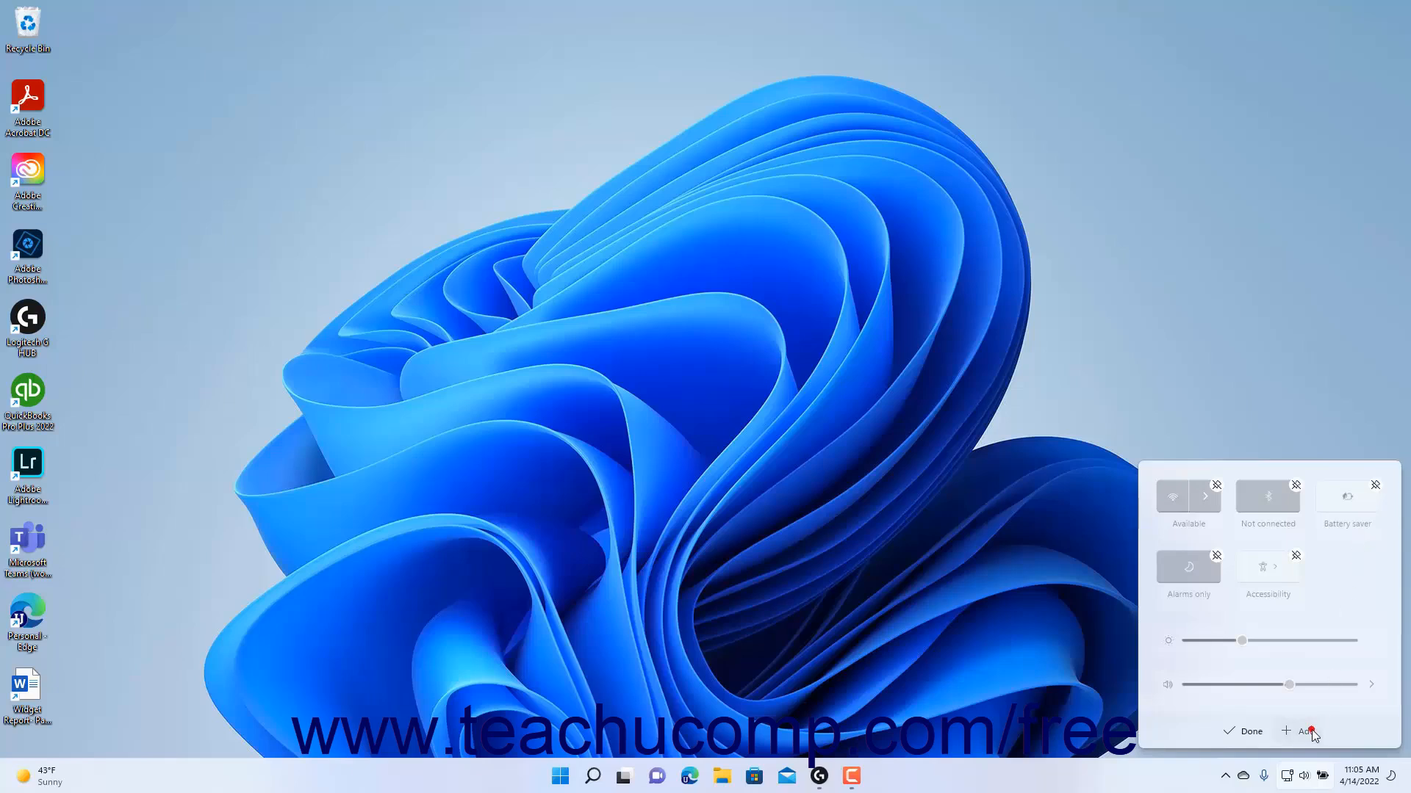
Show the list of addable tiles (Airplane mode, Cast, Night light, Project)
left_click(1305, 730)
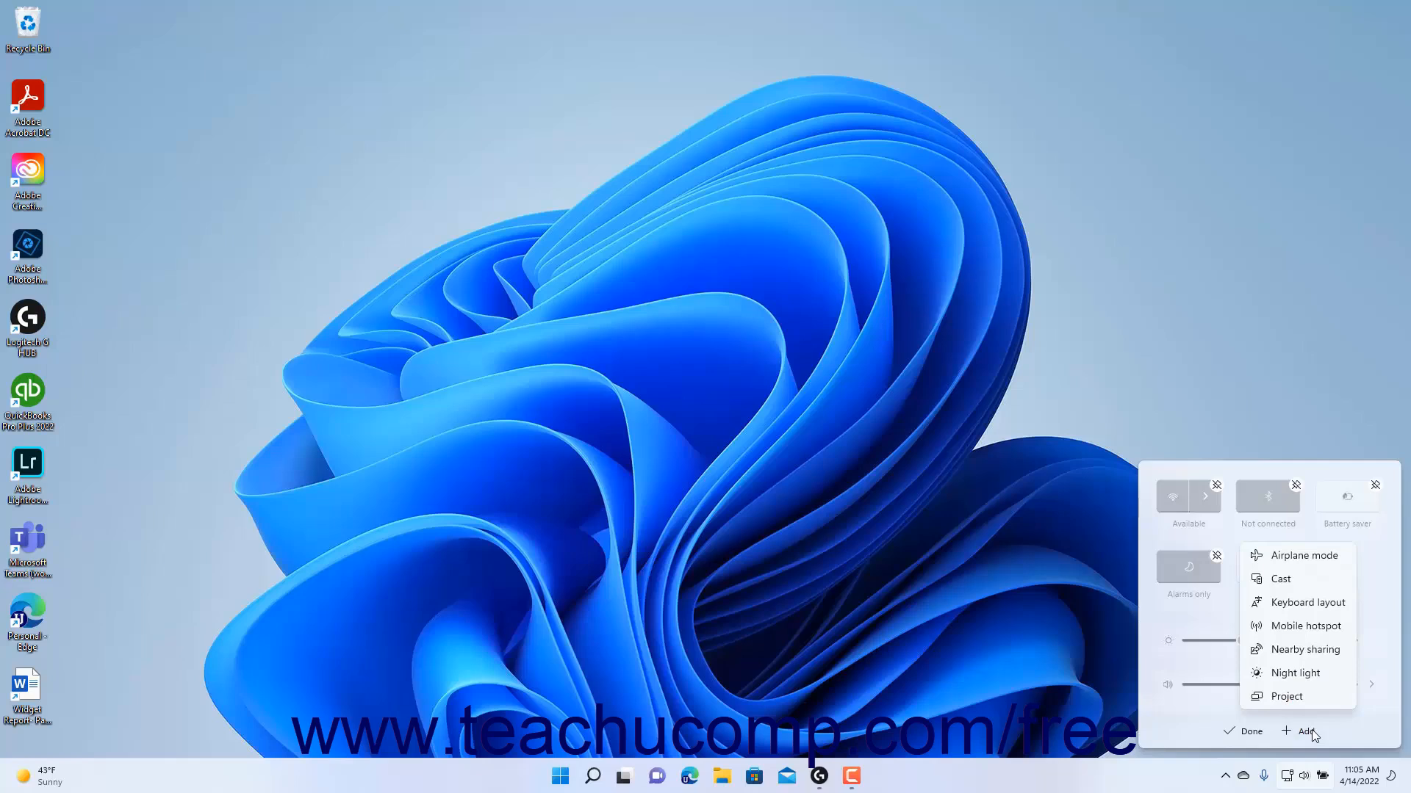
mouse_move(1293, 673)
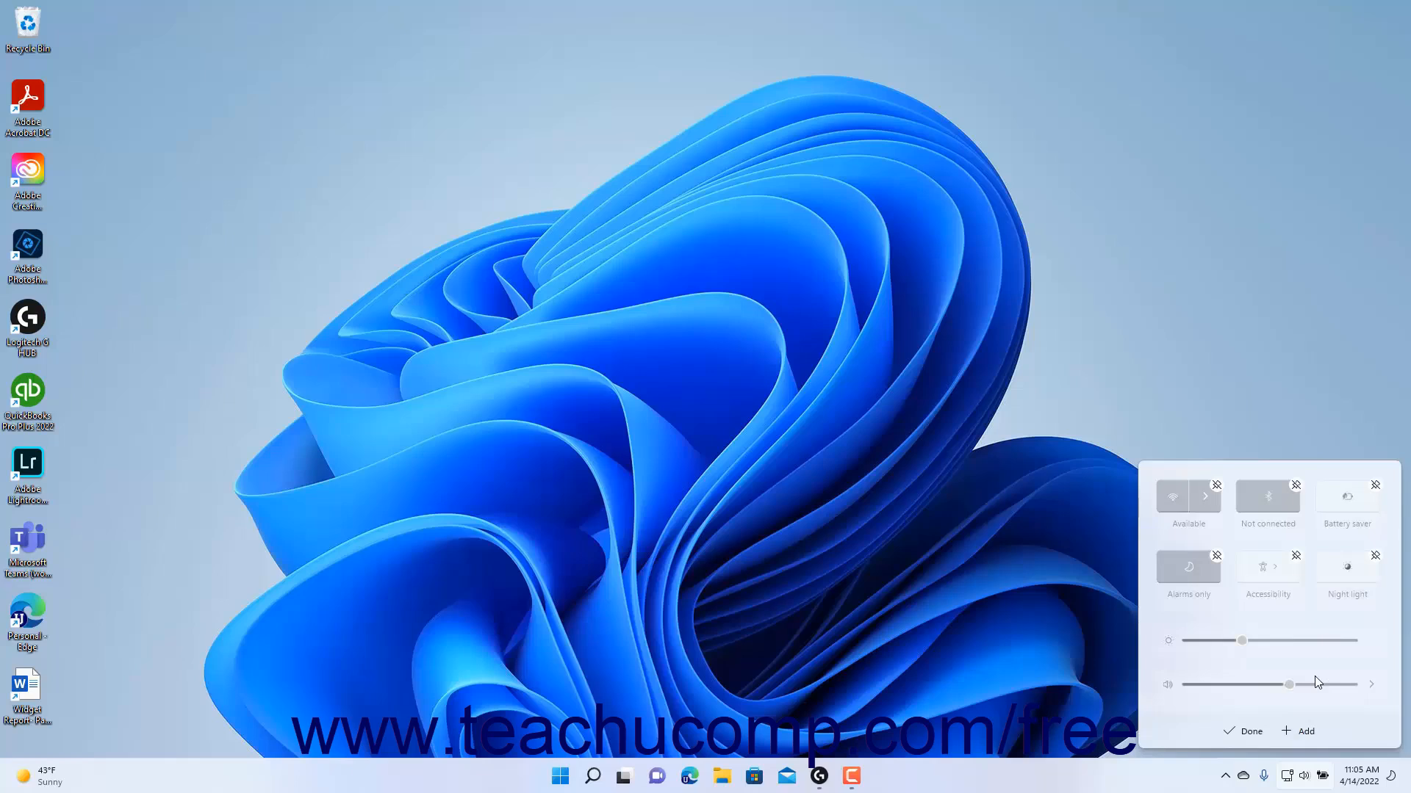
mouse_move(1102, 651)
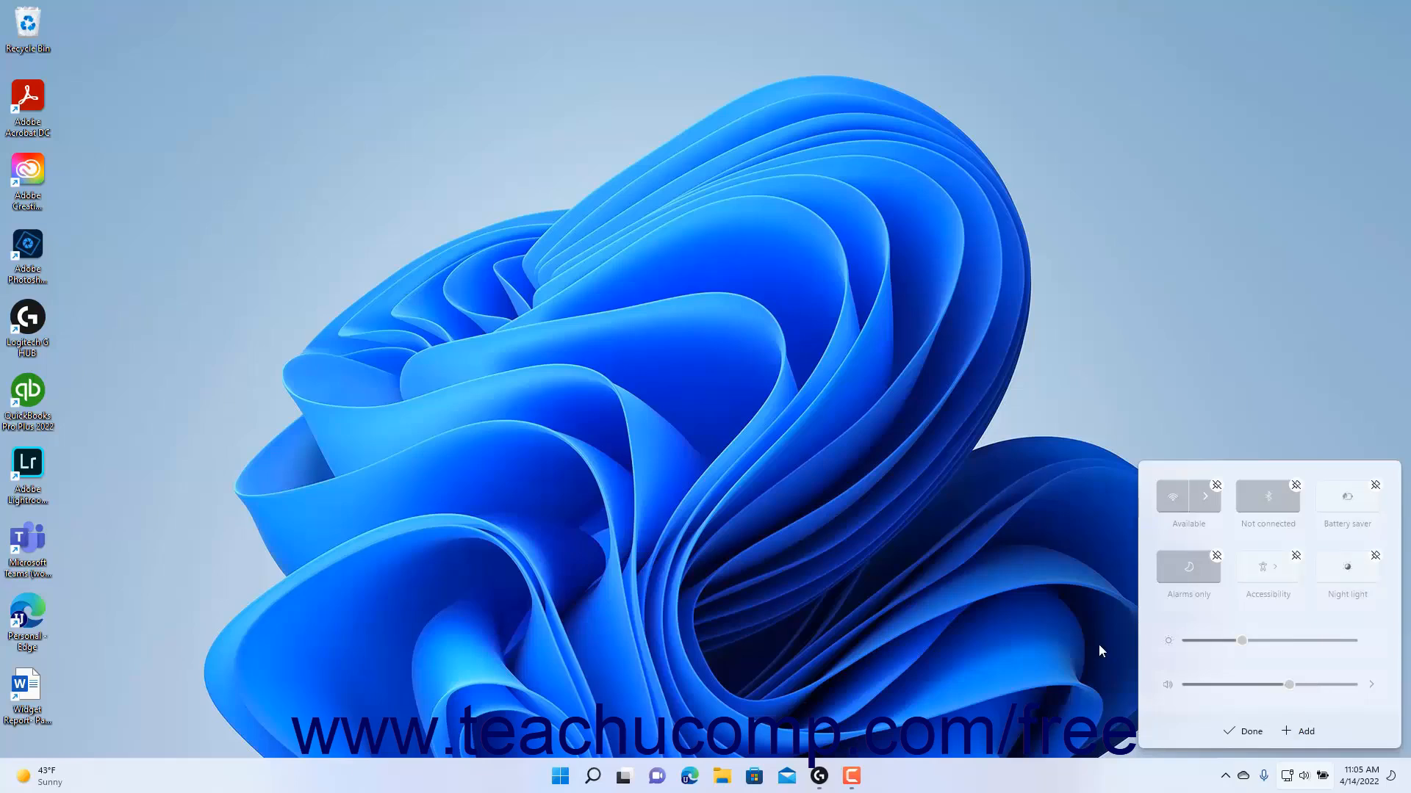
mouse_move(1347, 567)
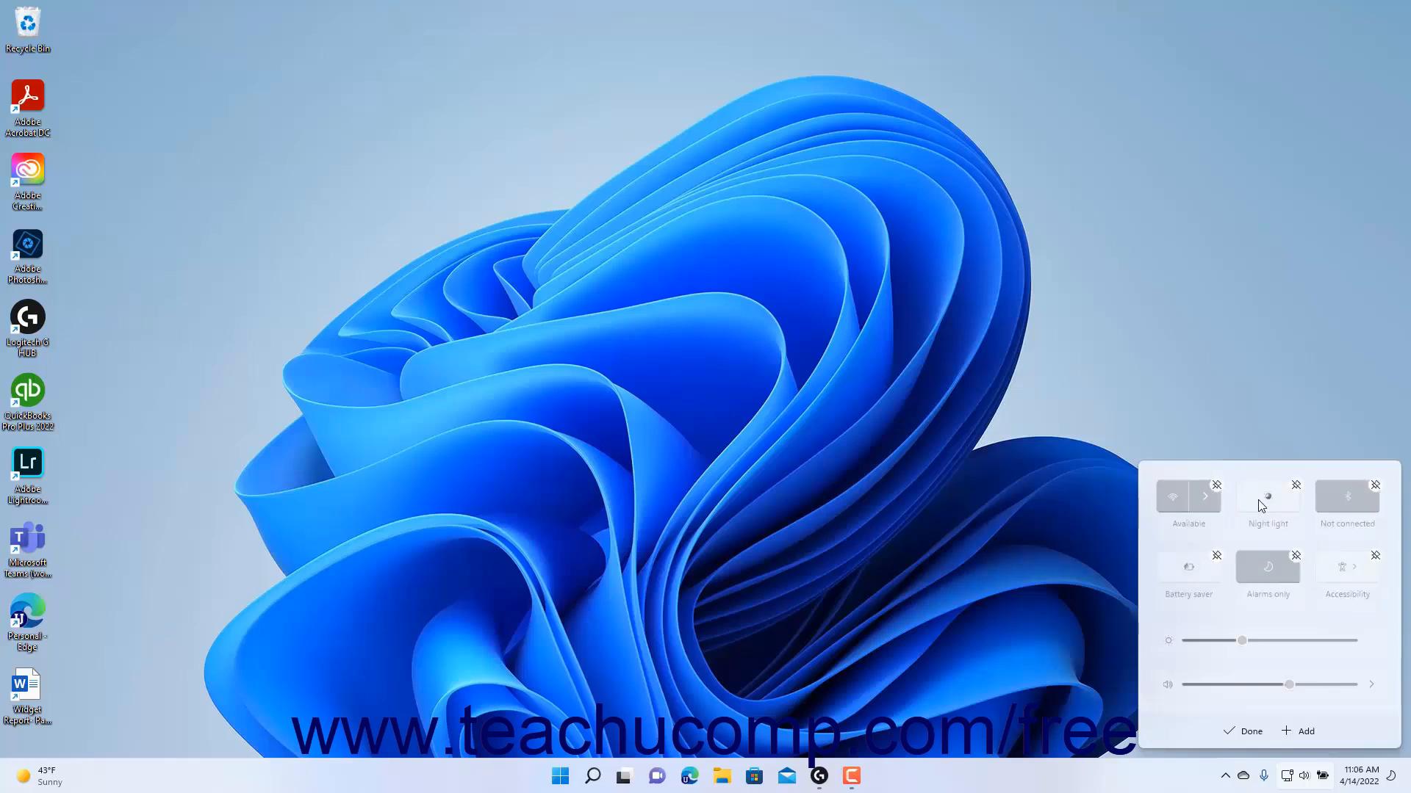
mouse_move(1264, 746)
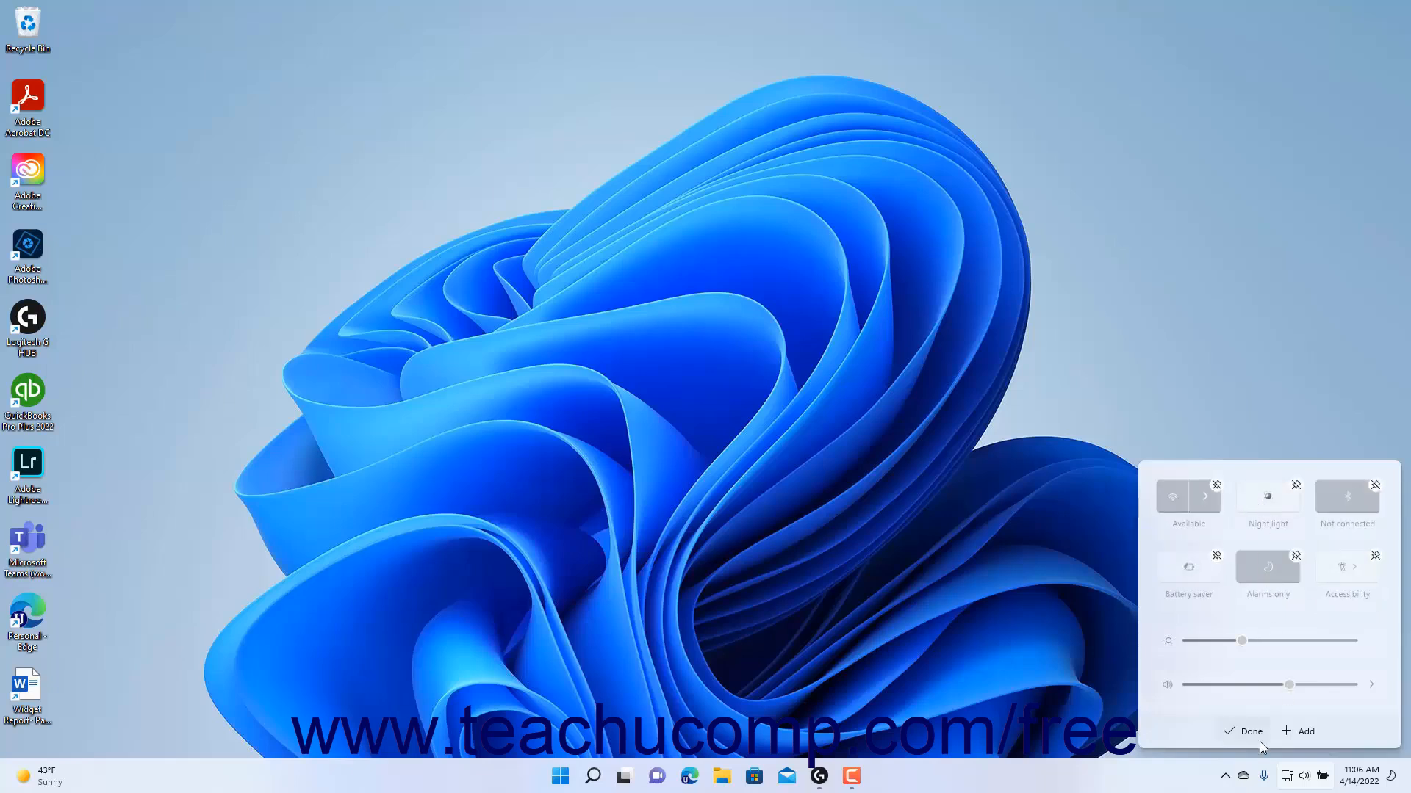
mouse_move(1262, 745)
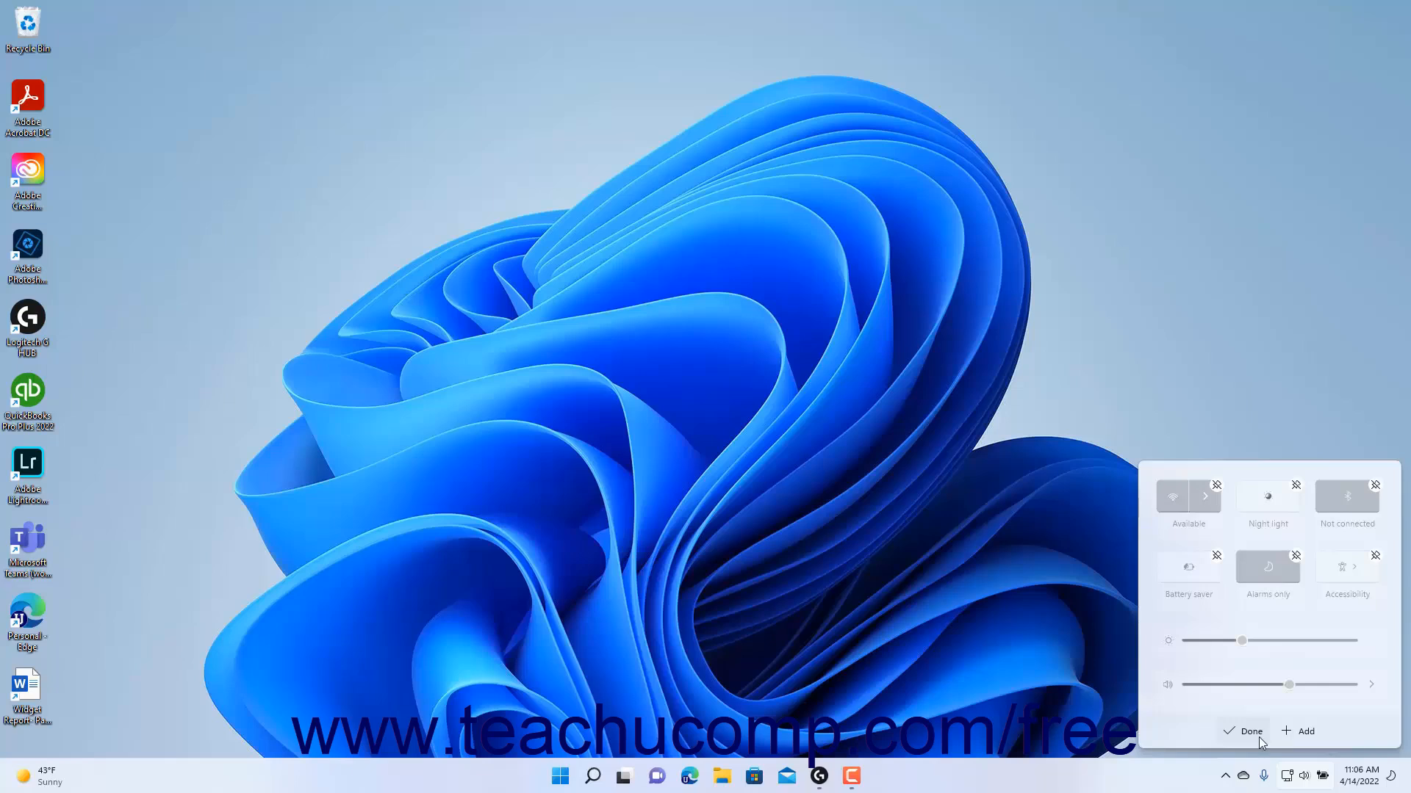
Finish editing with Night light second in the top row, then launch the Settings app
left_click(1243, 730)
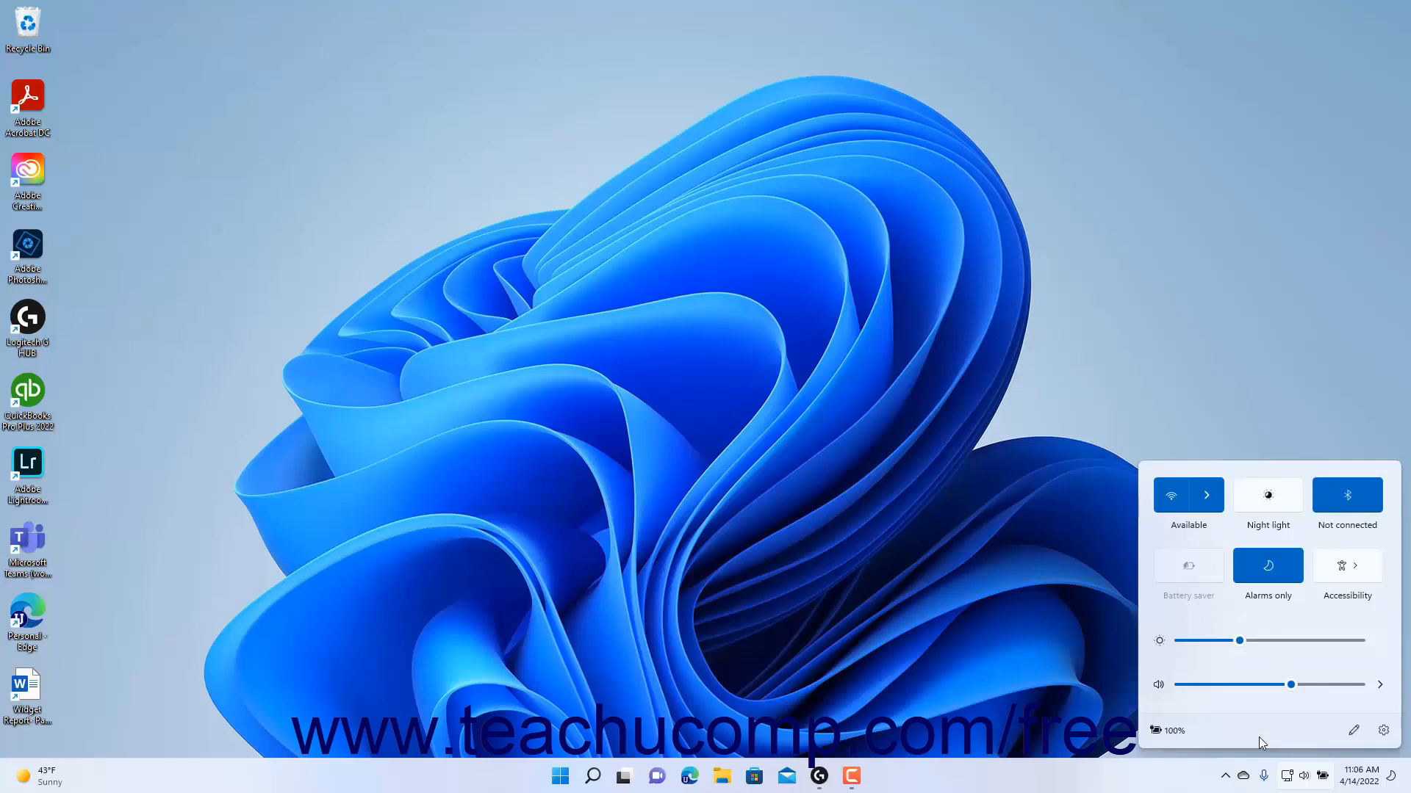
mouse_move(1384, 730)
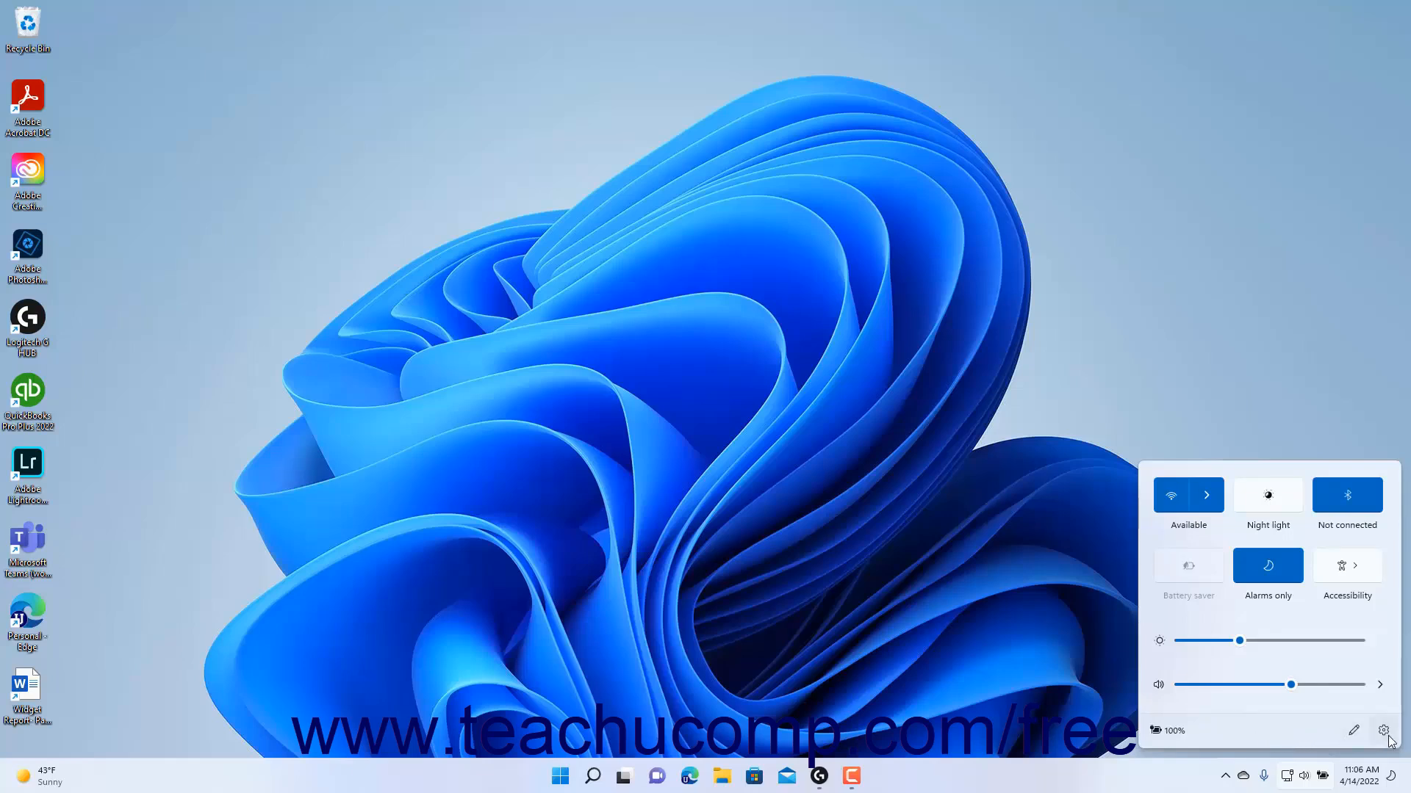
mouse_move(1383, 730)
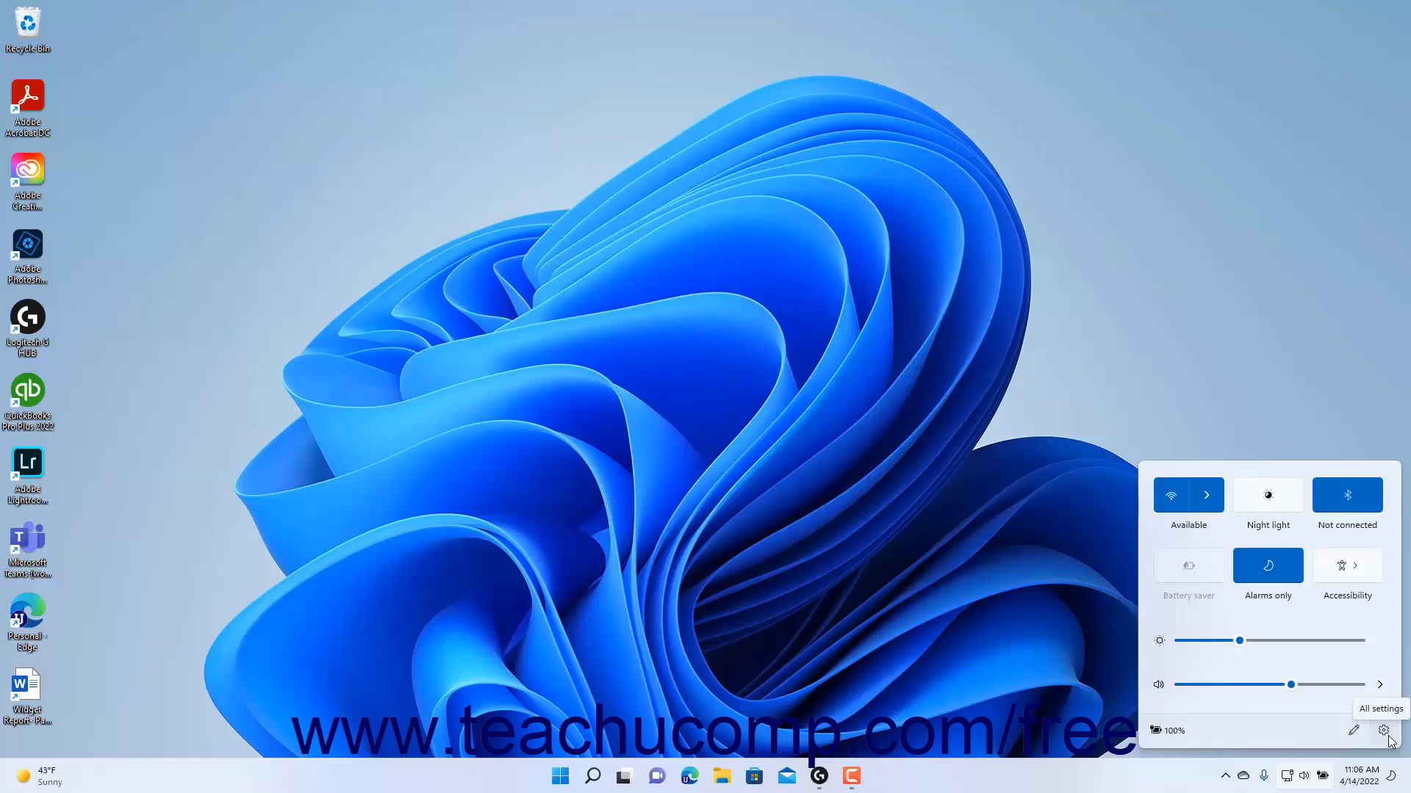
left_click(1384, 730)
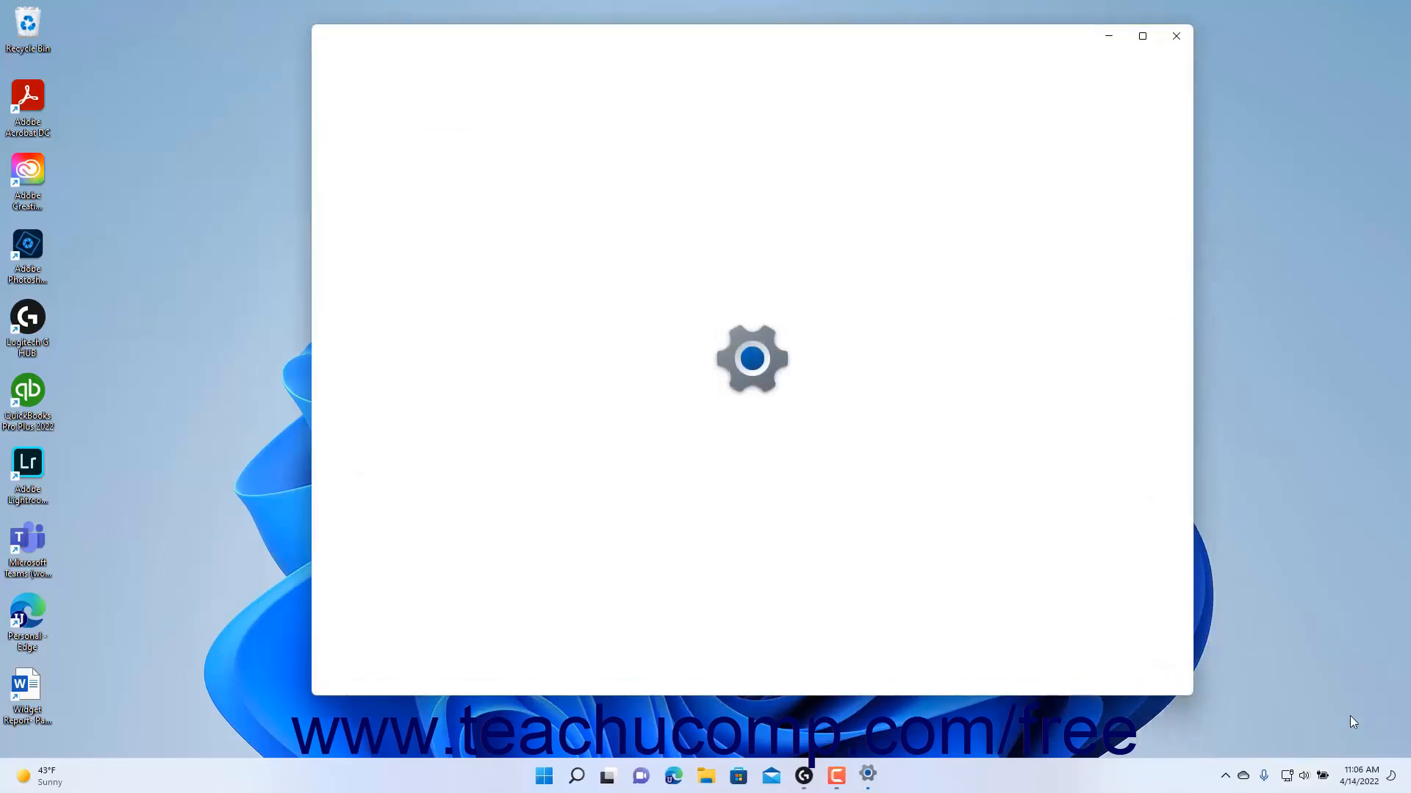